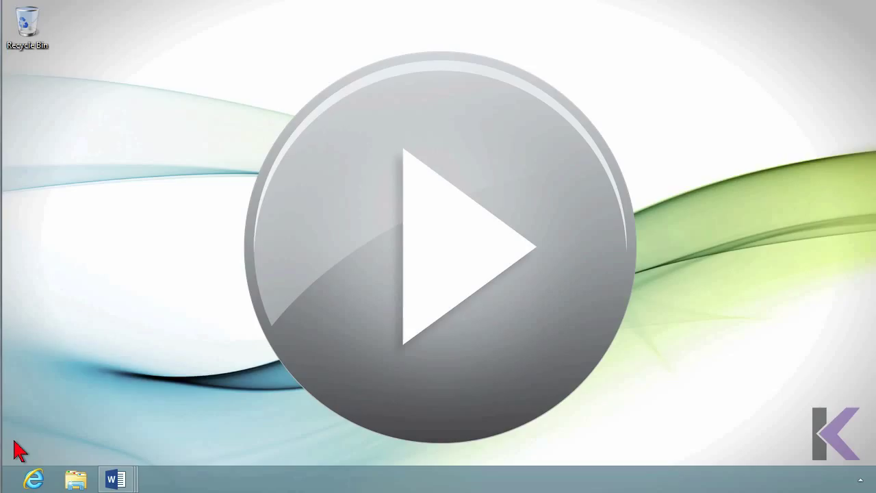
mouse_move(95, 460)
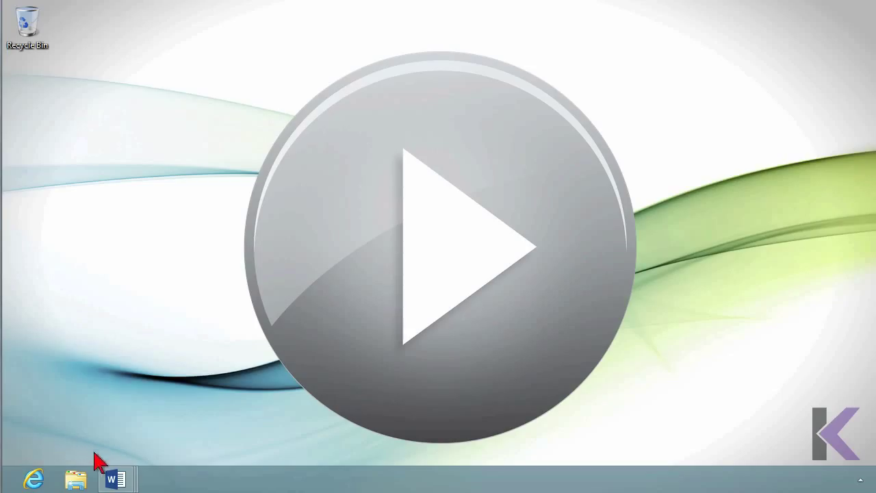
mouse_move(115, 478)
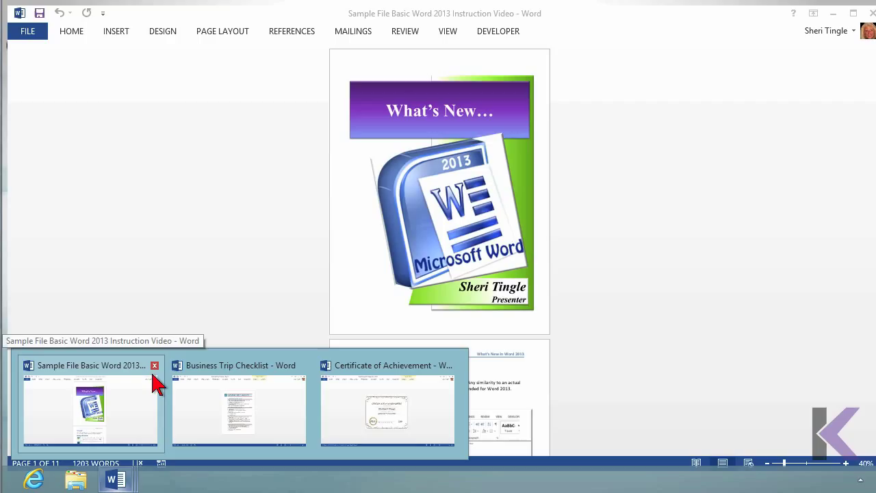
Close the Certificate of Achievement from its taskbar thumbnail and activate the Business Trip Checklist
left_click(238, 404)
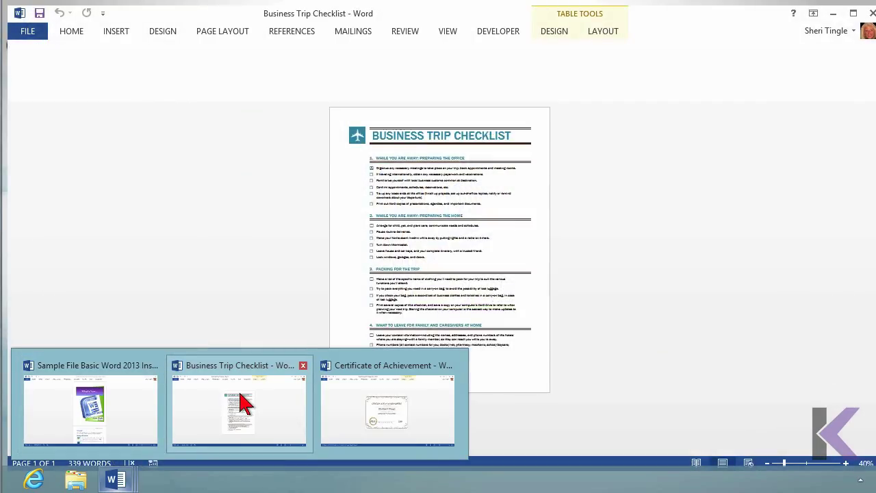
mouse_move(263, 399)
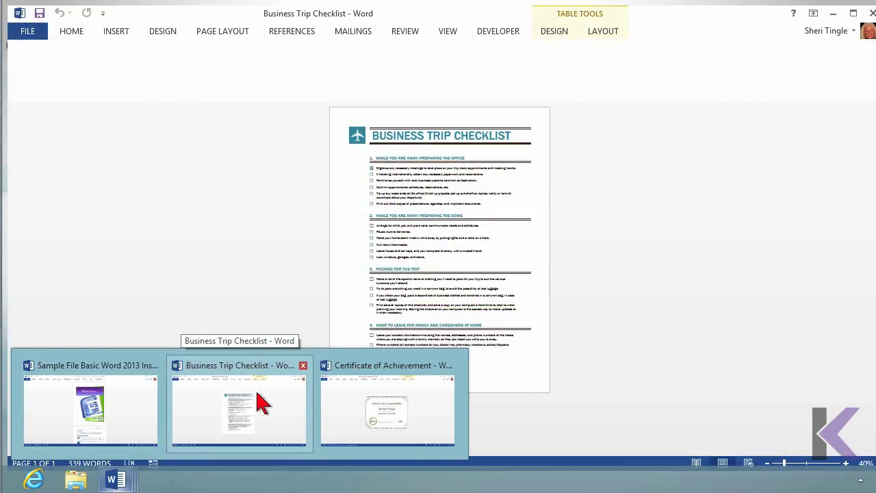
left_click(386, 411)
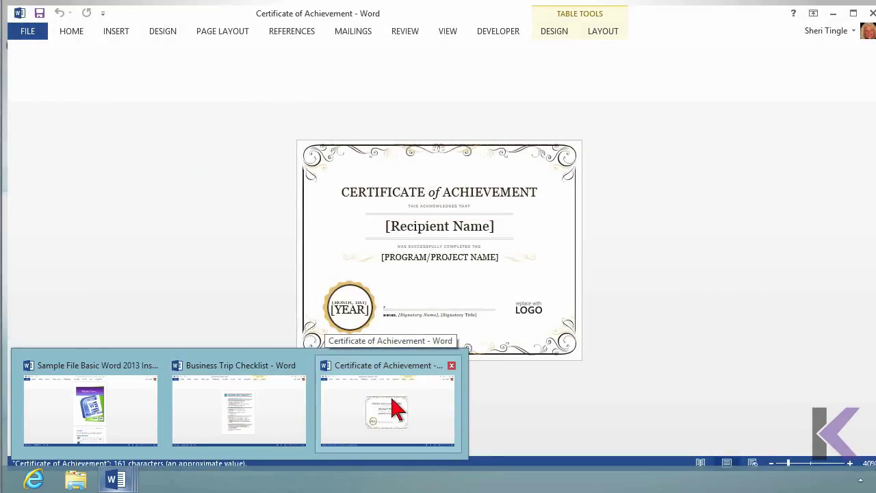
mouse_move(438, 397)
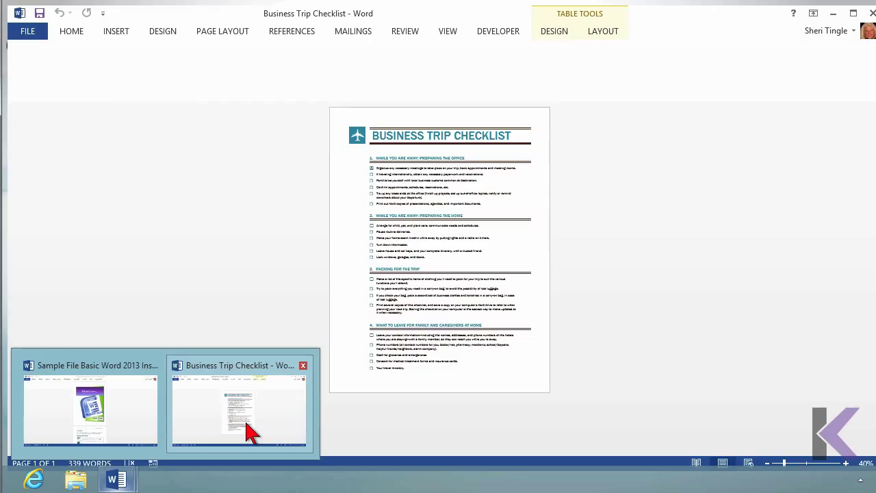
mouse_move(240, 410)
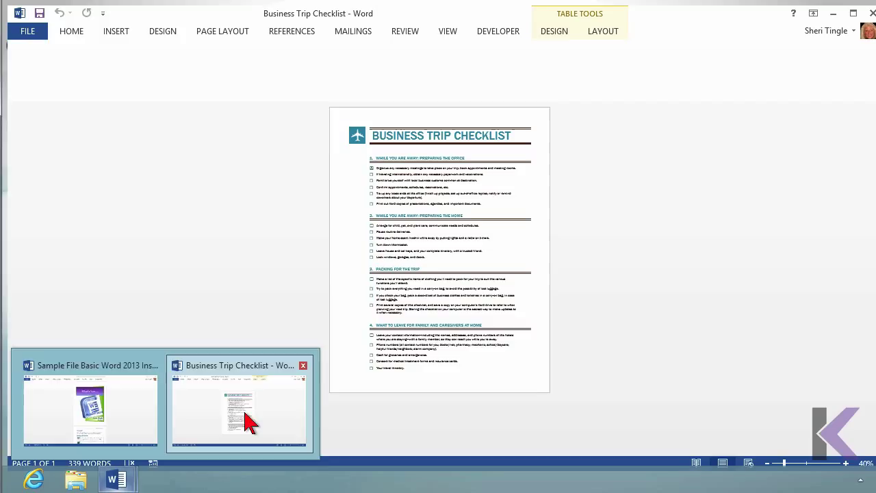
Close the Business Trip Checklist document with the window's X button
left_click(238, 411)
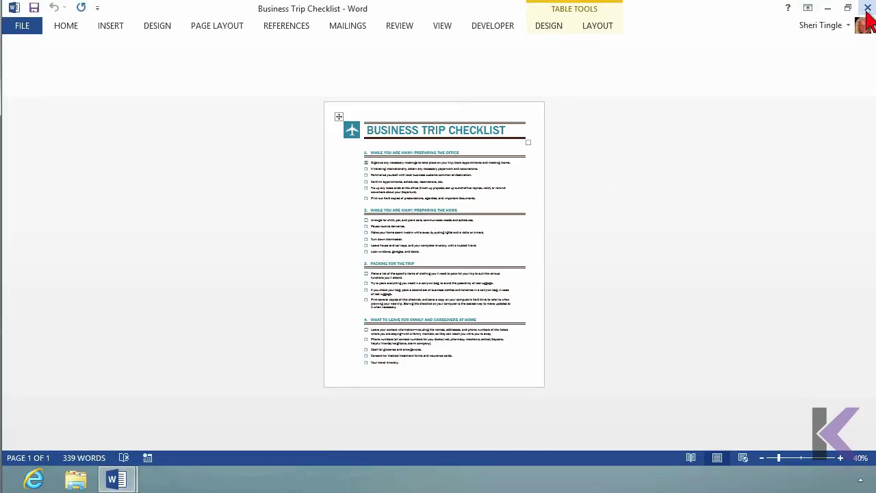
mouse_move(867, 10)
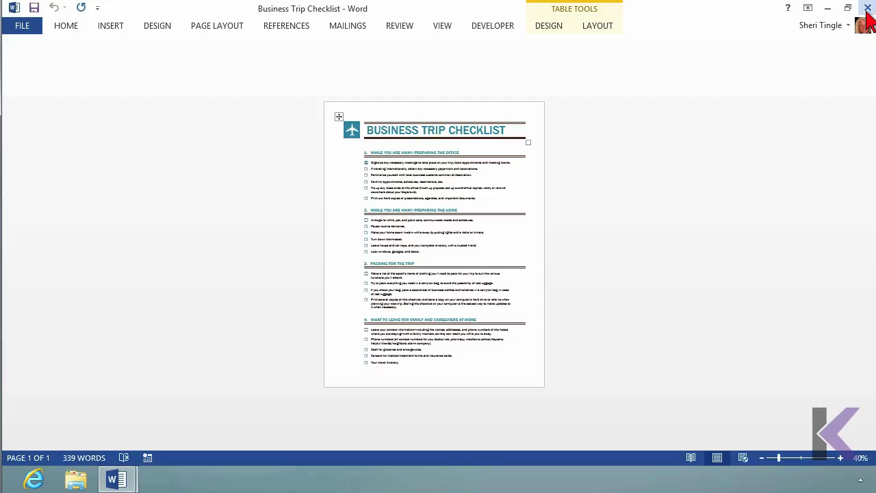
left_click(867, 8)
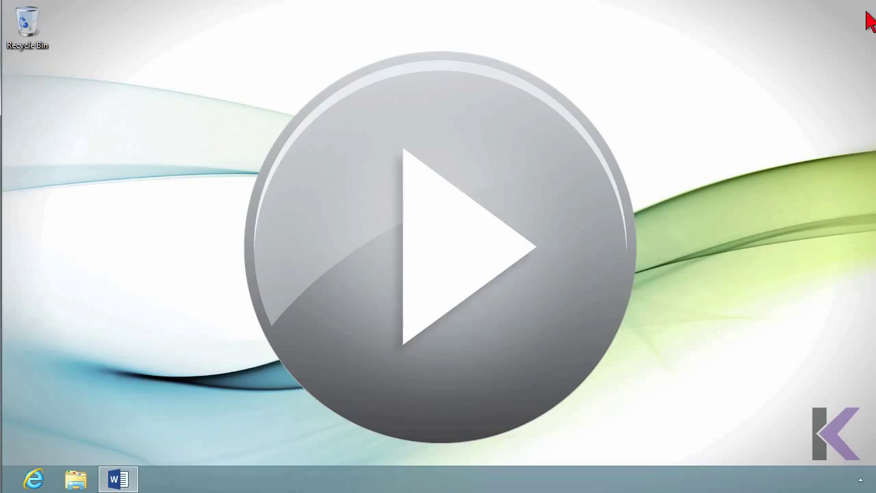
mouse_move(137, 445)
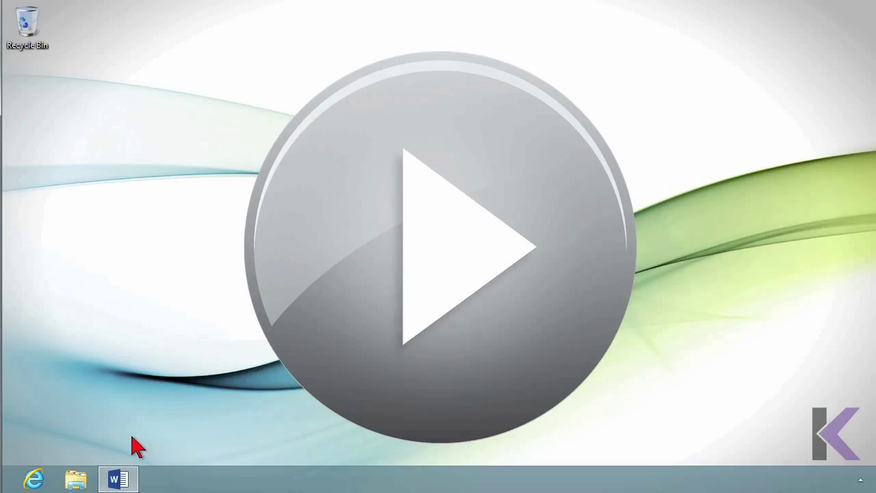
Close the Sample File Basic Word 2013 Instruction Video document via Backstage Close, keeping Word running
left_click(117, 479)
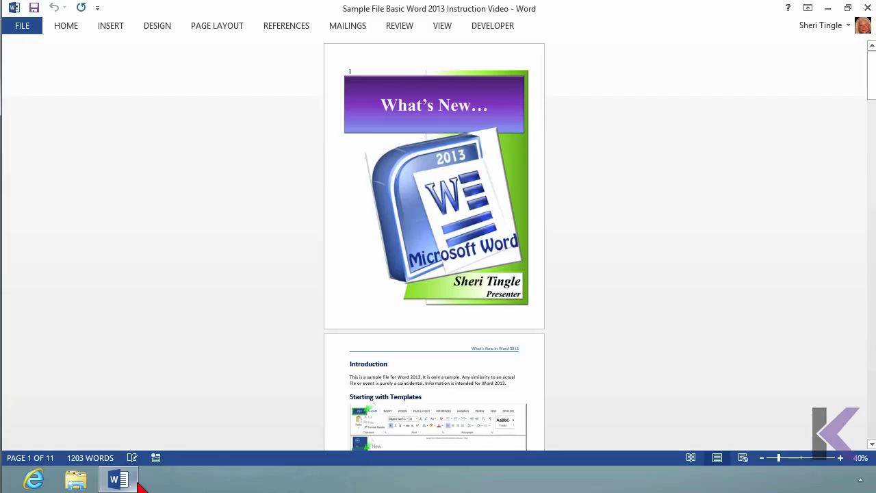
mouse_move(348, 29)
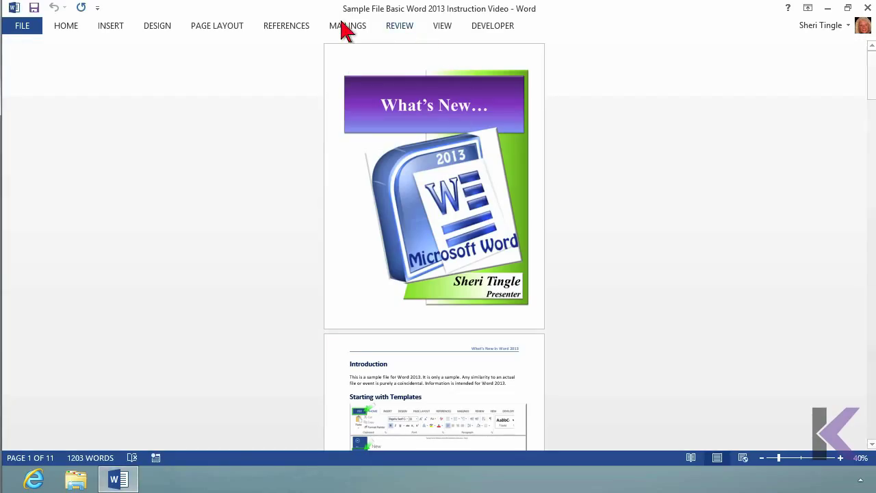
left_click(22, 25)
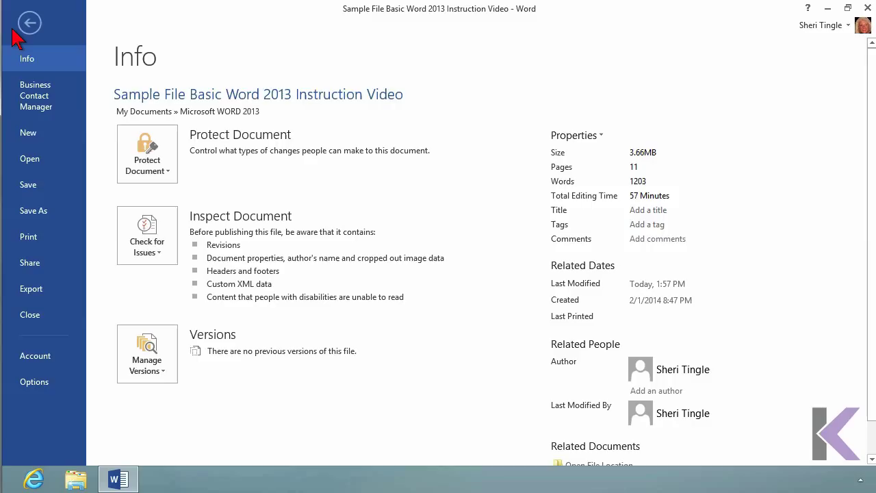
mouse_move(82, 326)
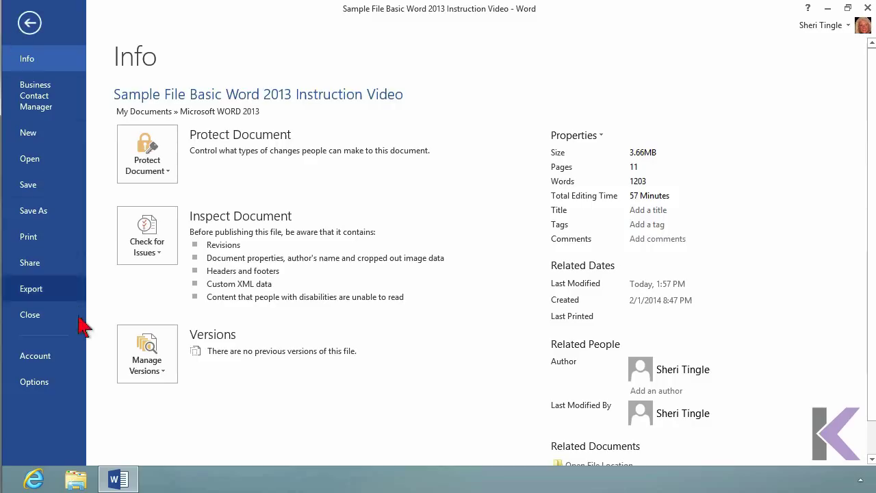
mouse_move(31, 314)
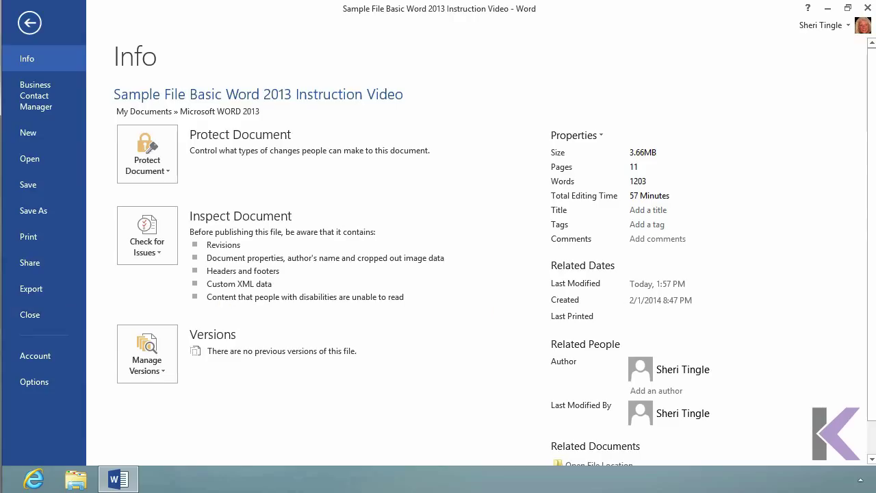
scroll("down", 3)
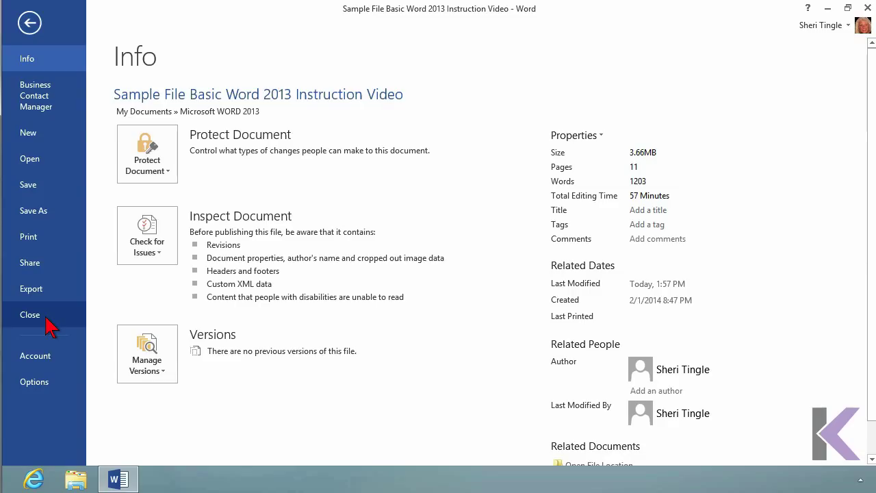
left_click(30, 314)
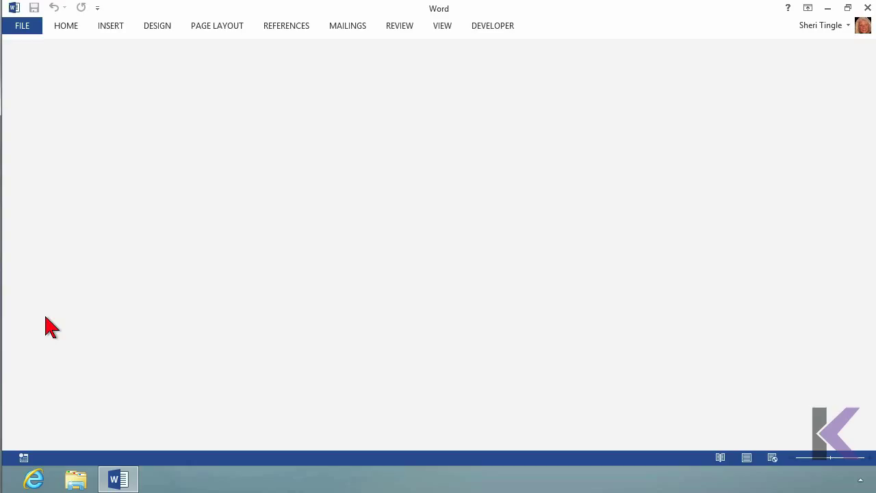
mouse_move(120, 478)
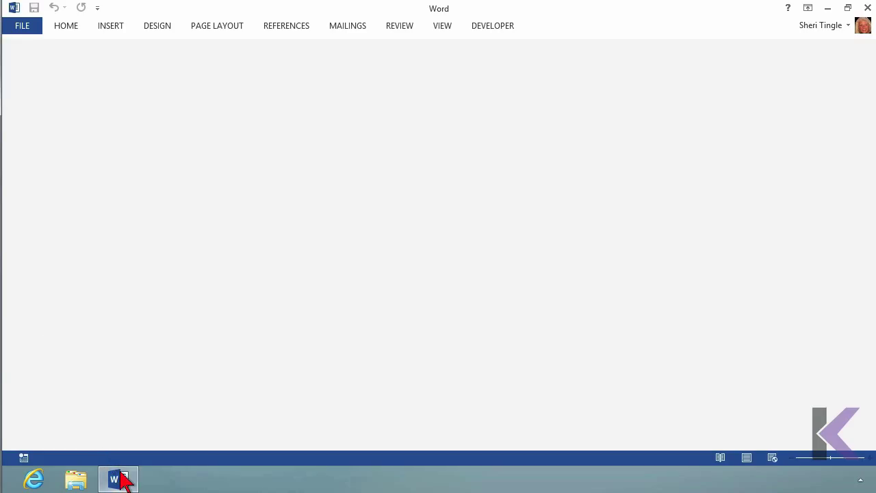
mouse_move(118, 478)
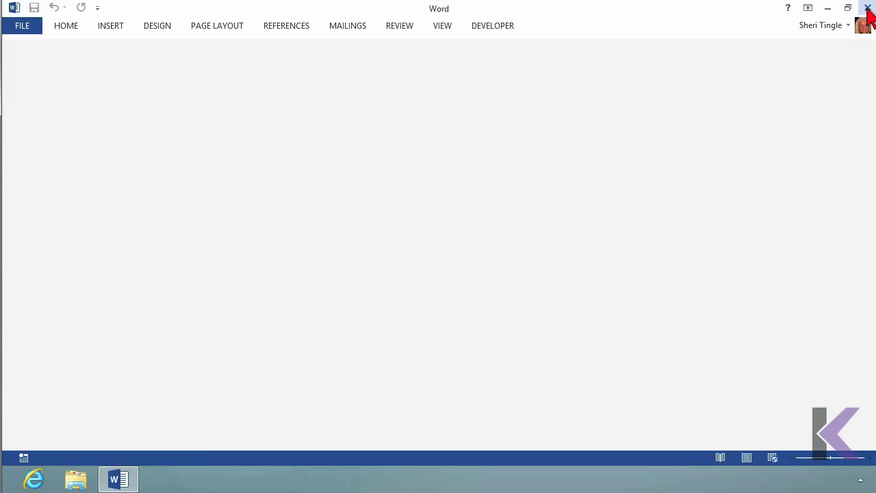
mouse_move(868, 8)
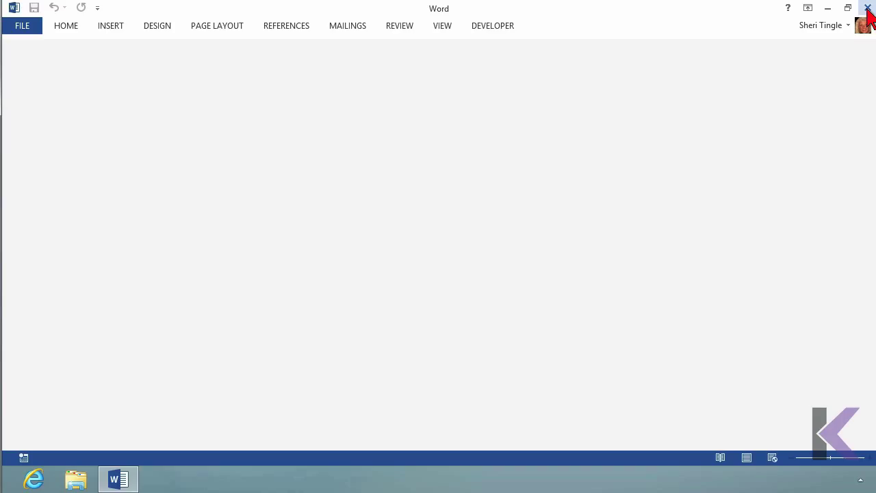
mouse_move(660, 25)
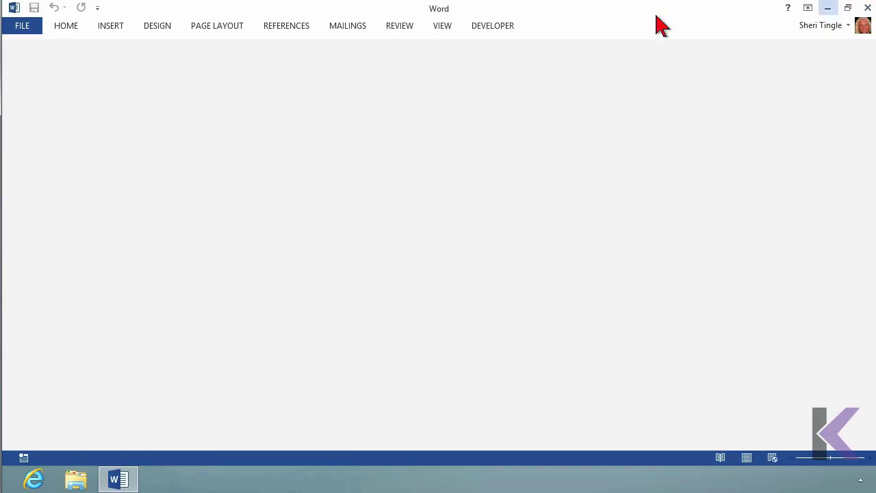
mouse_move(286, 24)
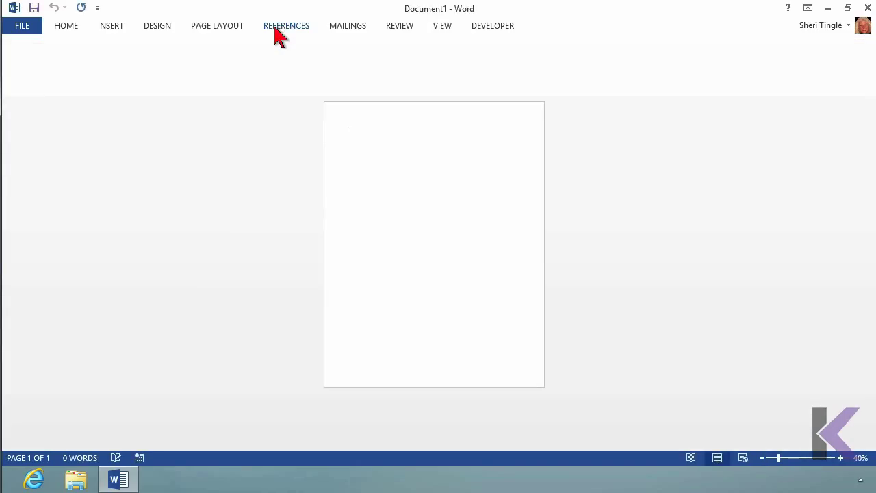
mouse_move(322, 33)
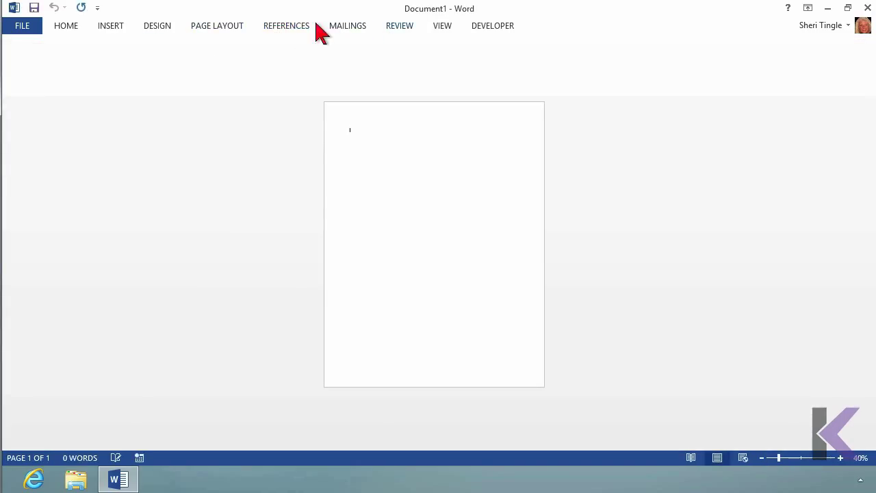
mouse_move(157, 24)
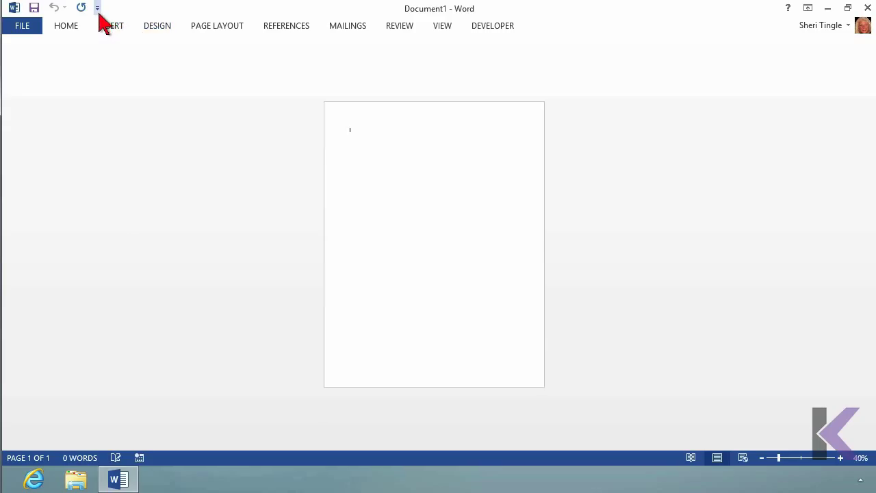
Add Open to the Quick Access Toolbar and bring up More Commands customization settings
left_click(97, 9)
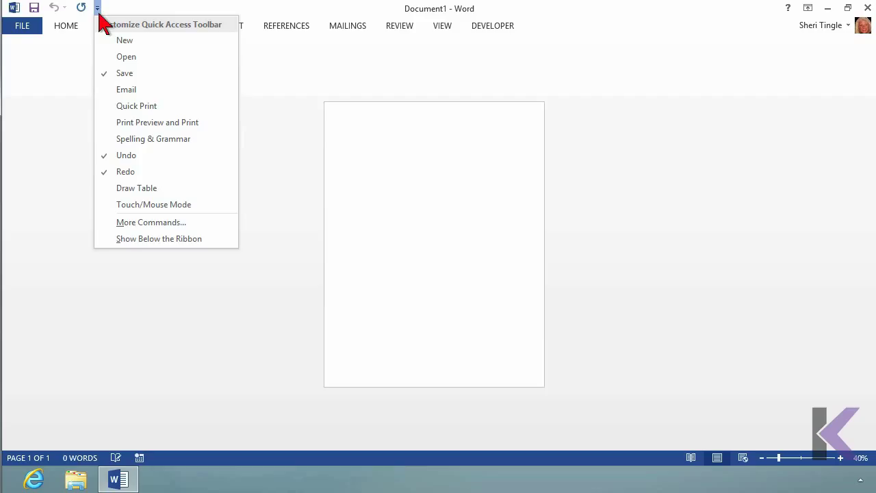
mouse_move(126, 56)
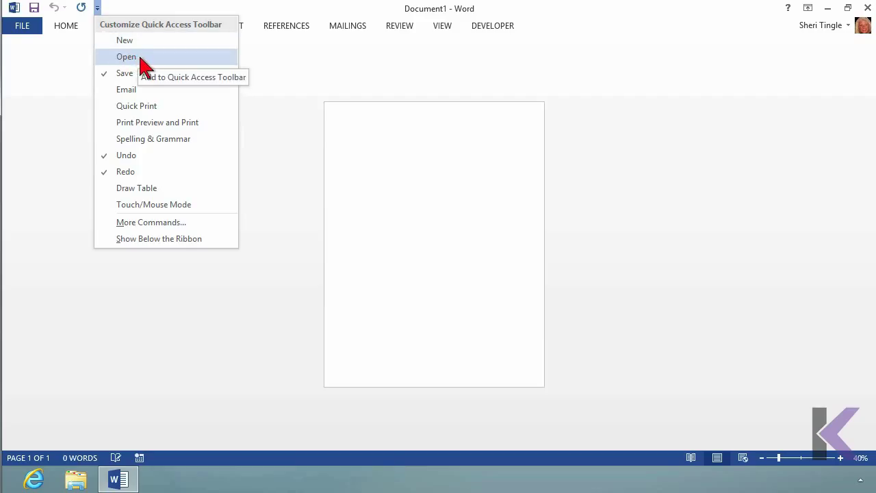
left_click(126, 56)
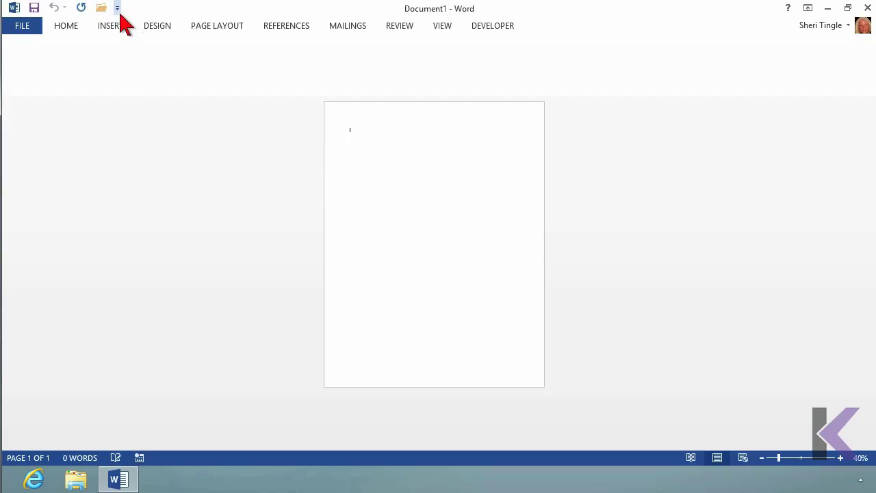
left_click(118, 9)
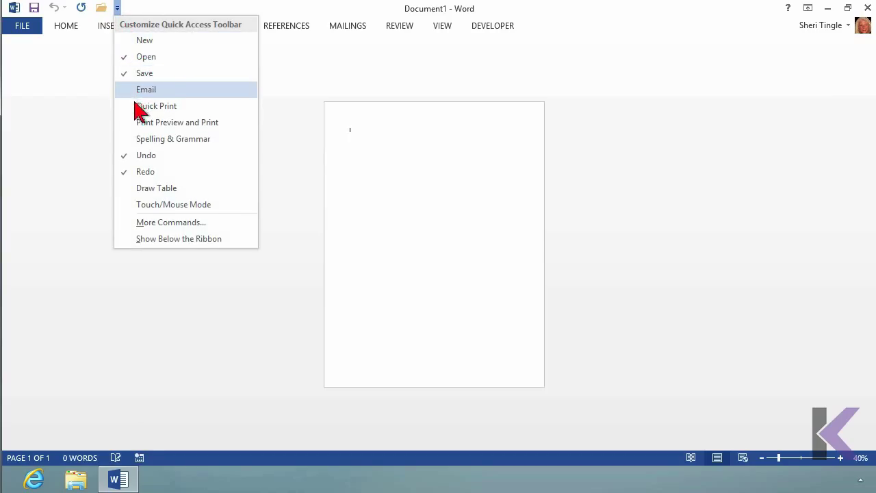
left_click(170, 231)
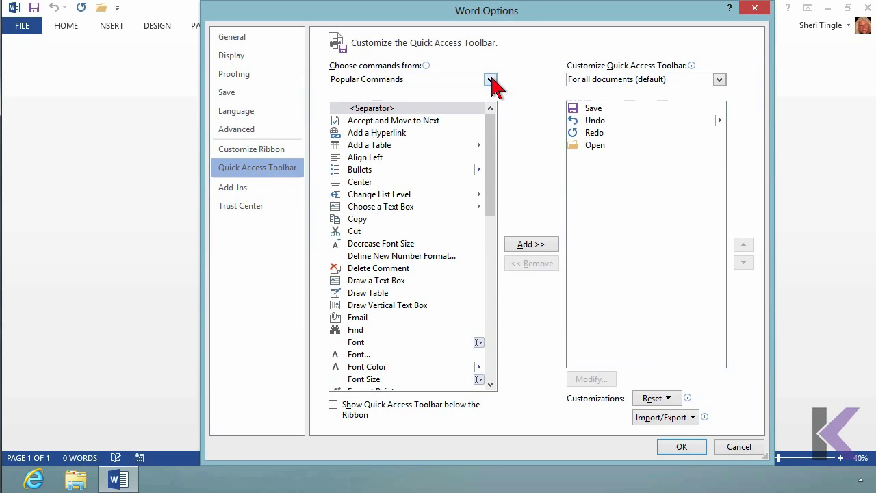
From All Commands, add Close to the Quick Access Toolbar and confirm with OK
left_click(490, 79)
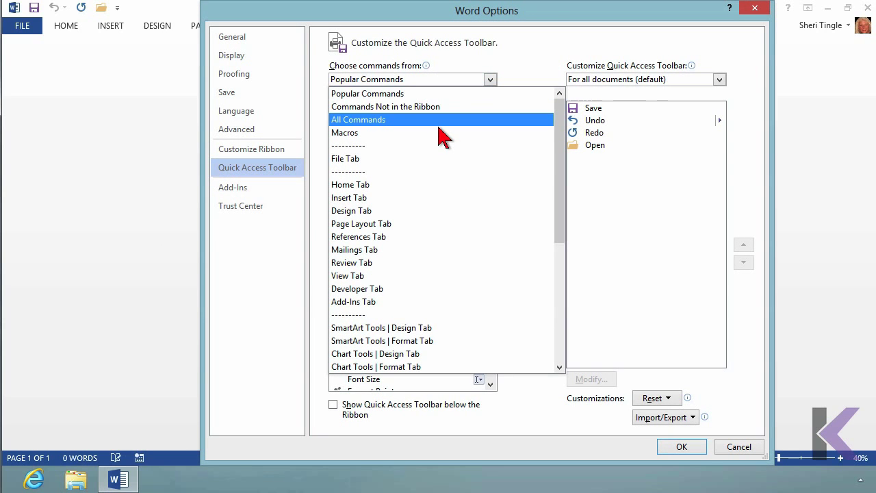
left_click(358, 119)
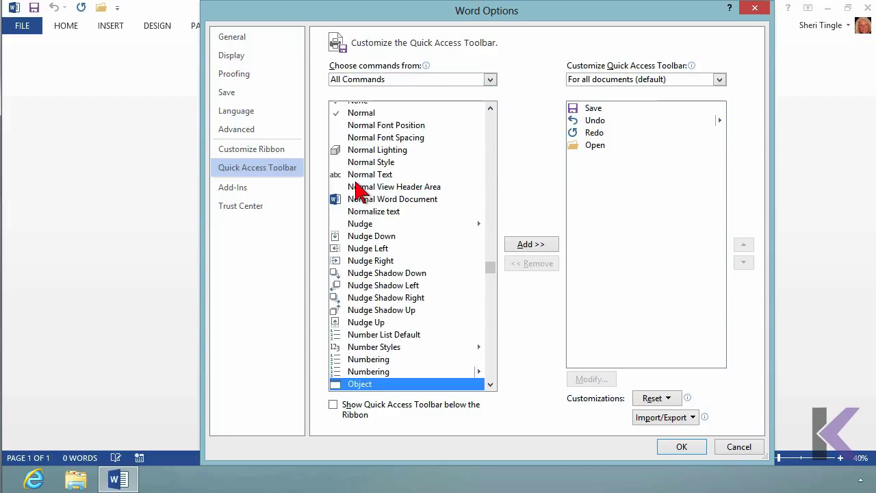
scroll("up", 3)
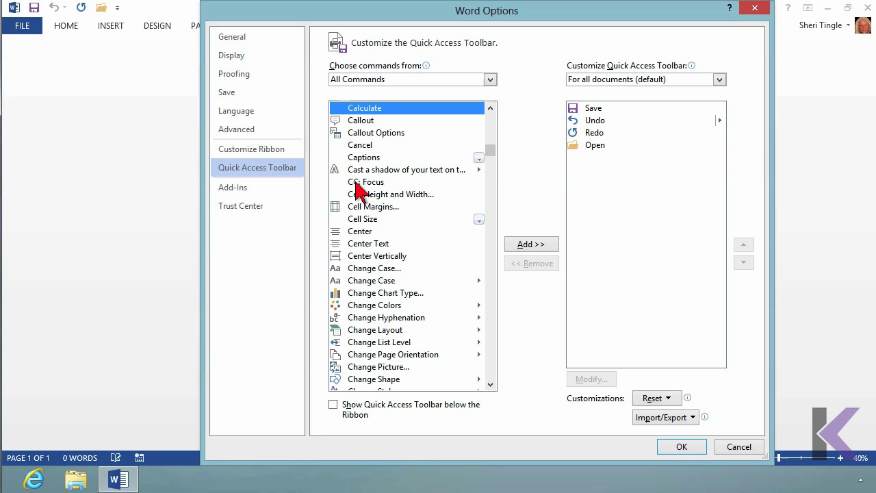
mouse_move(500, 386)
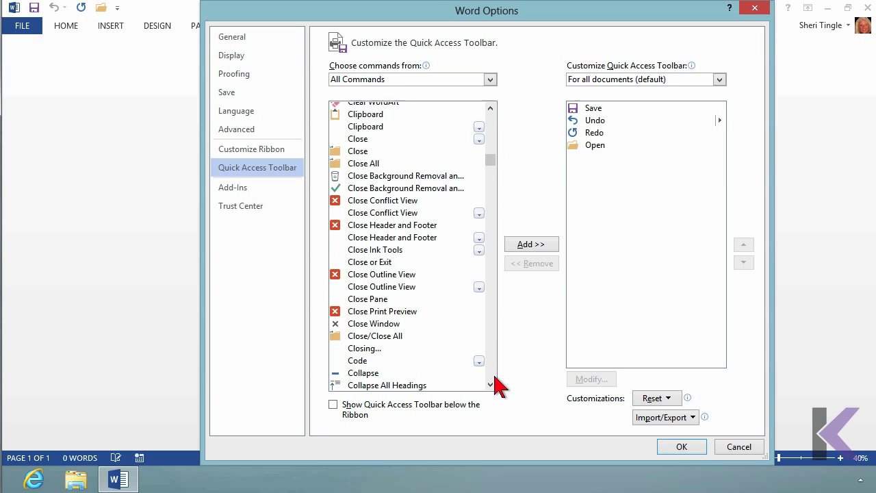
left_click(374, 323)
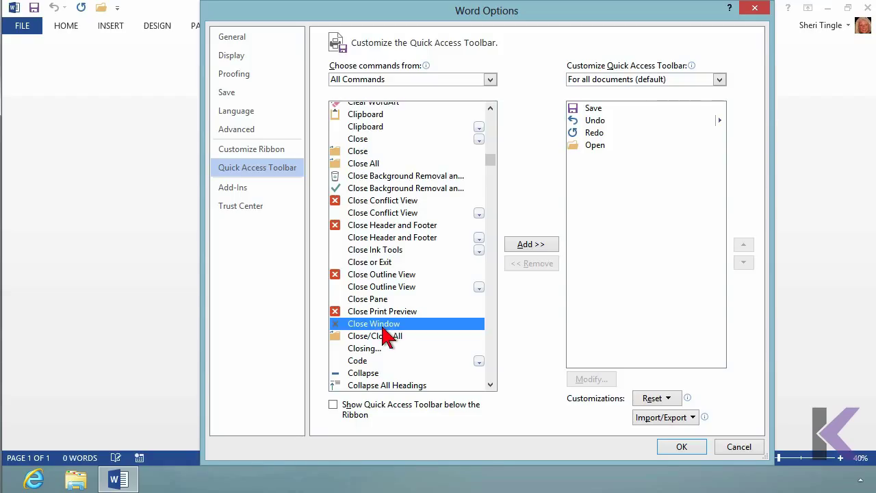
mouse_move(367, 157)
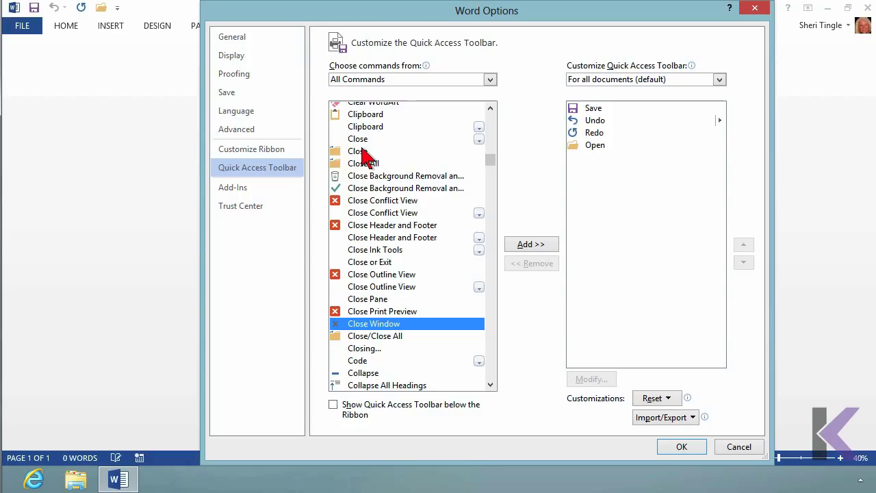
mouse_move(358, 247)
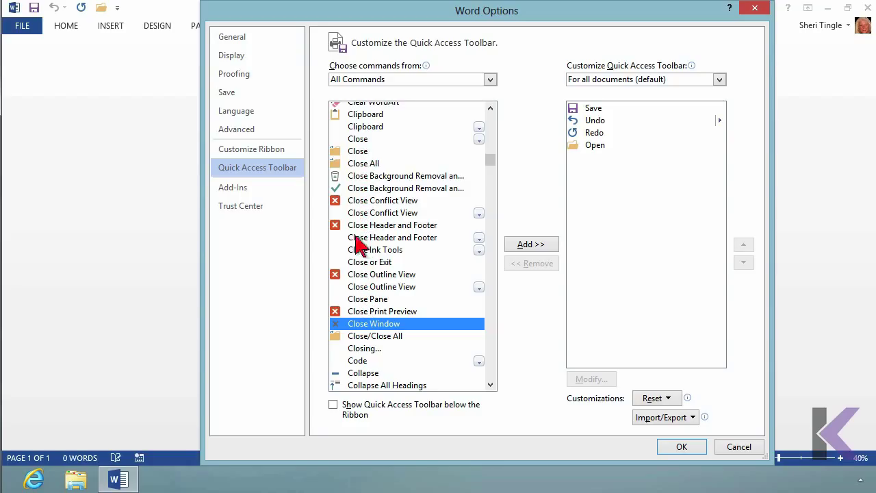
left_click(358, 151)
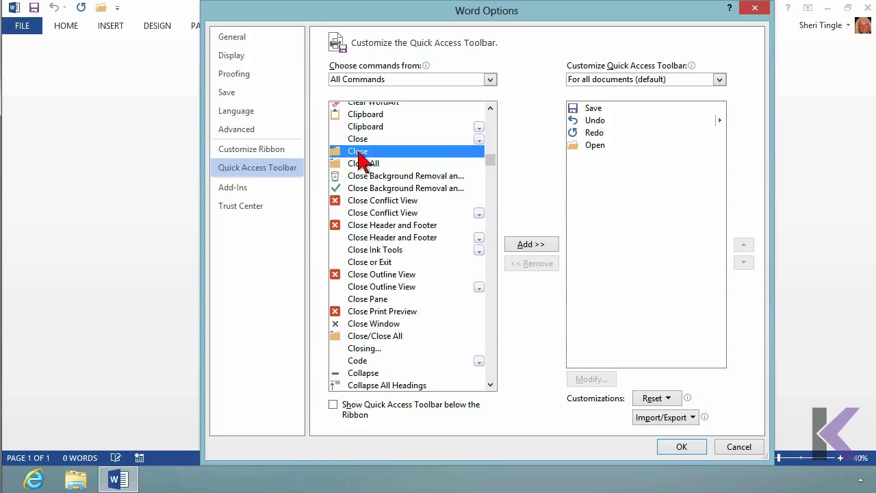
mouse_move(381, 178)
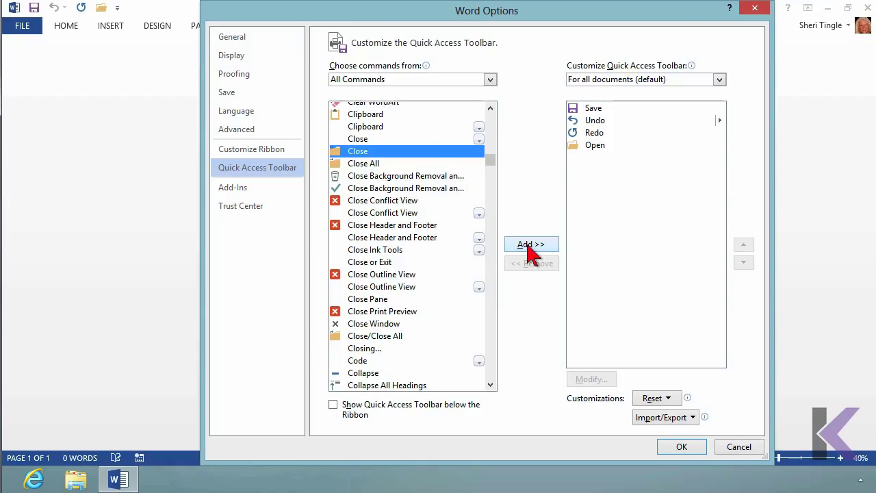
left_click(531, 244)
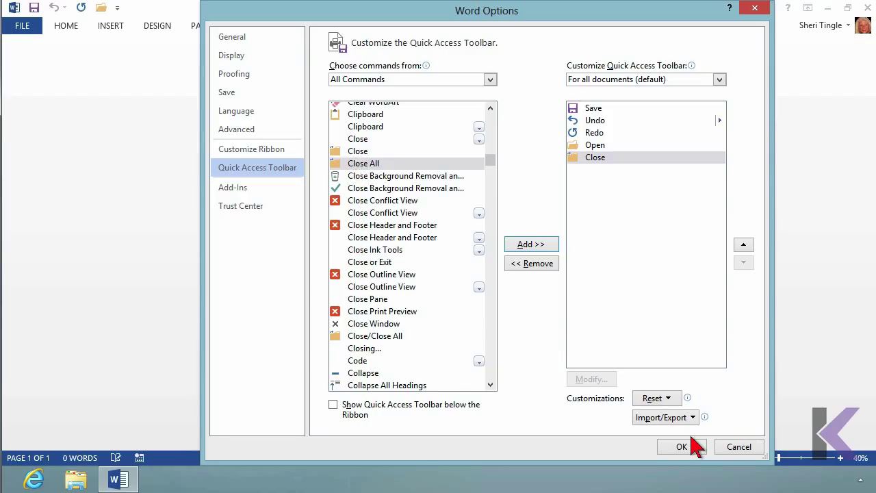
left_click(681, 446)
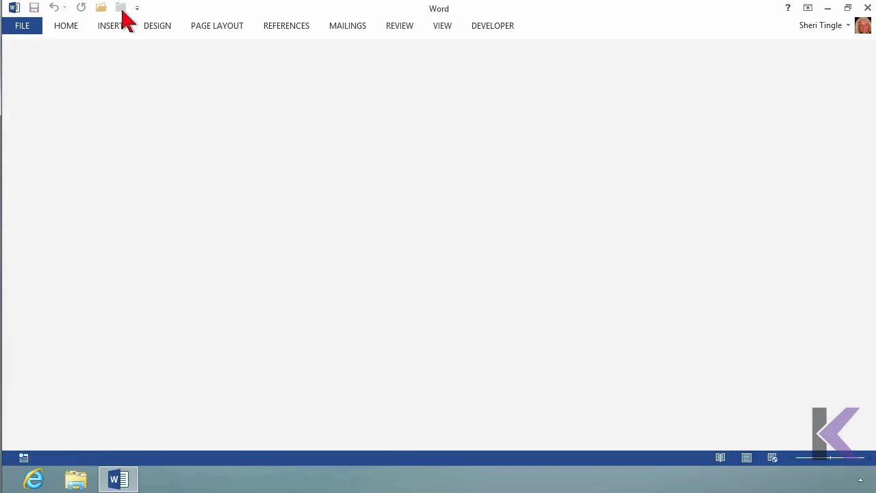
mouse_move(466, 208)
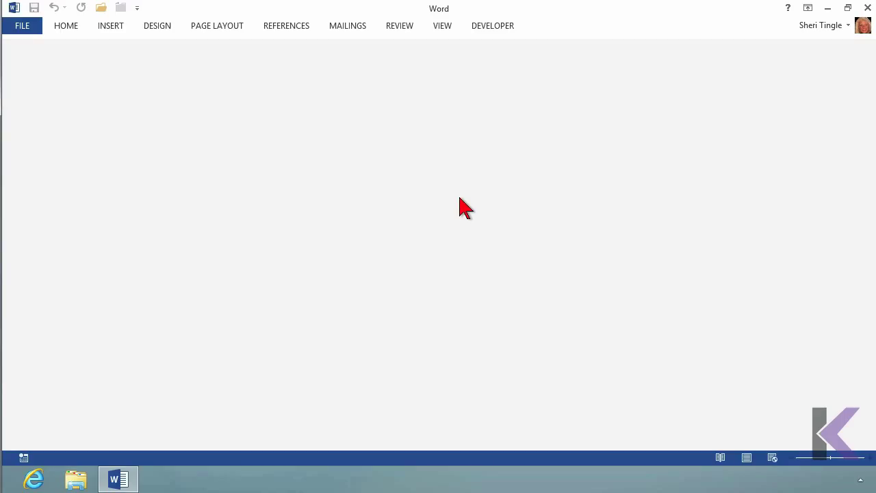
mouse_move(765, 33)
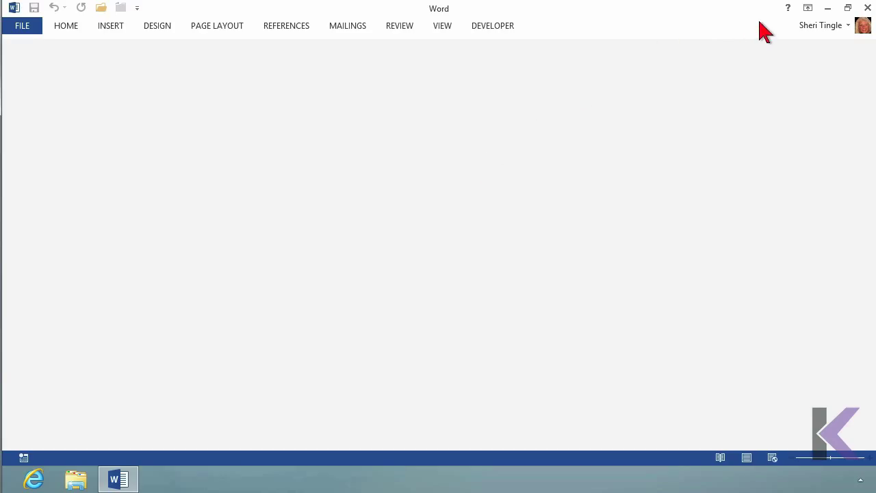
mouse_move(868, 8)
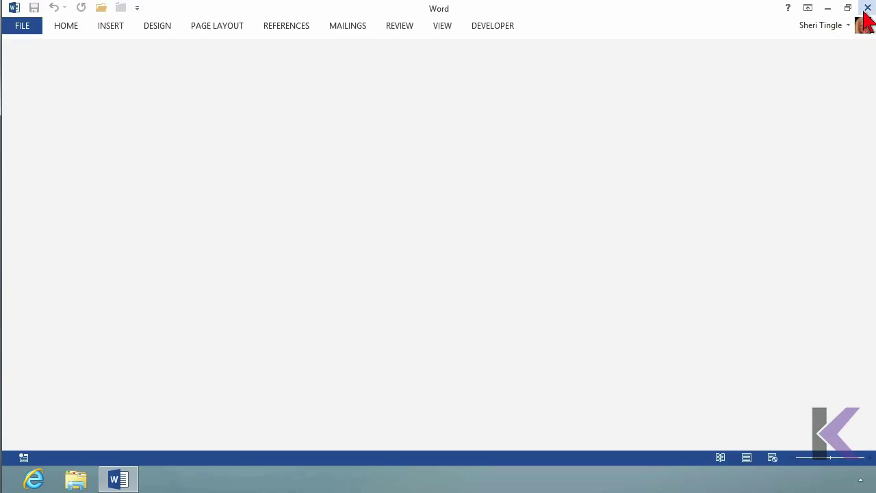
Exit Word entirely with the window's X, leaving the desktop showing
left_click(868, 8)
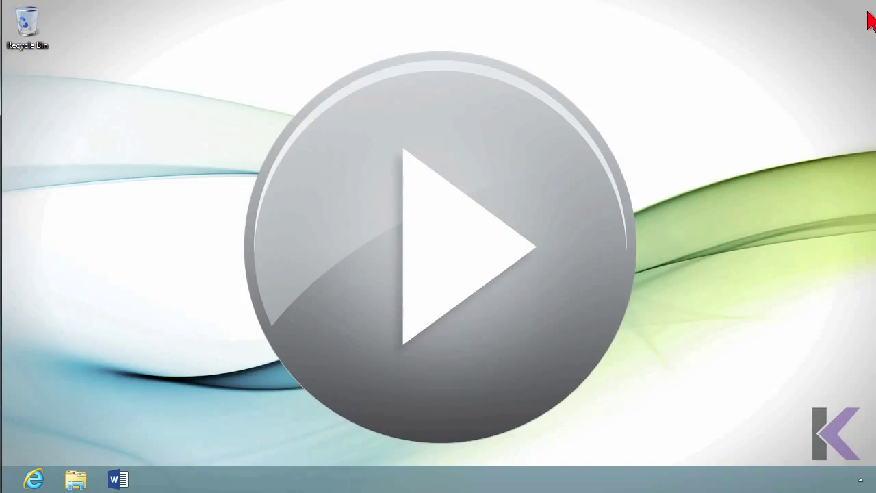